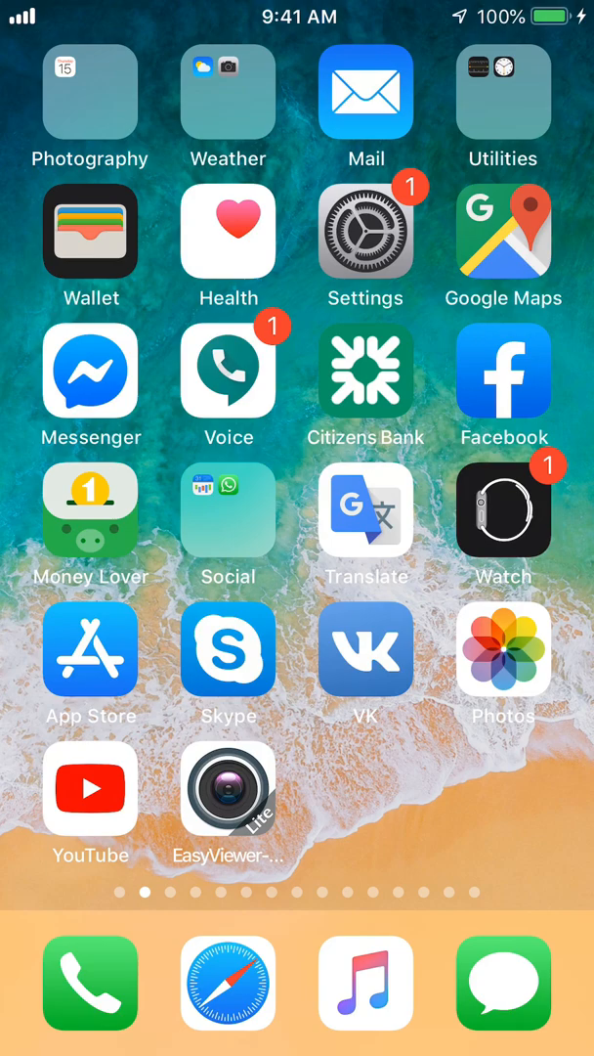
Step: Search the App Store for 'lorex cloud' so the Lorex Cloud listing tops the results
click(90, 651)
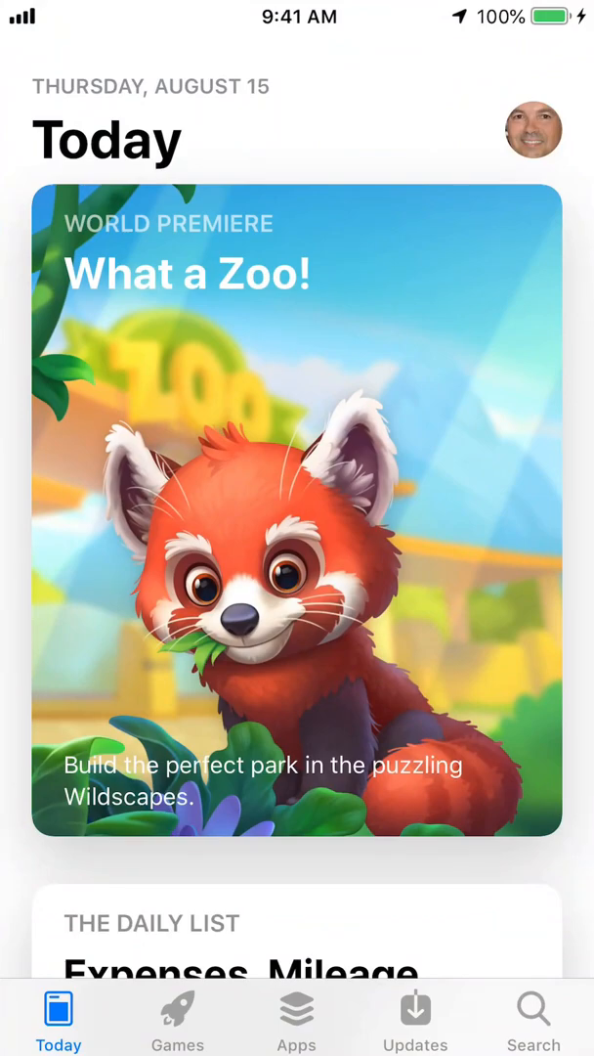
click(534, 1017)
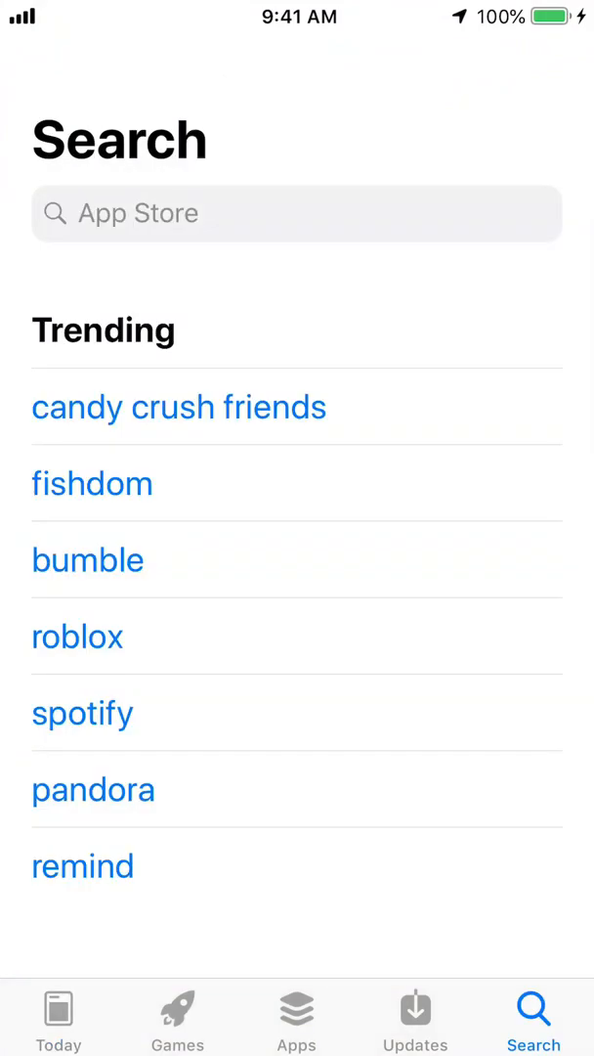
click(293, 213)
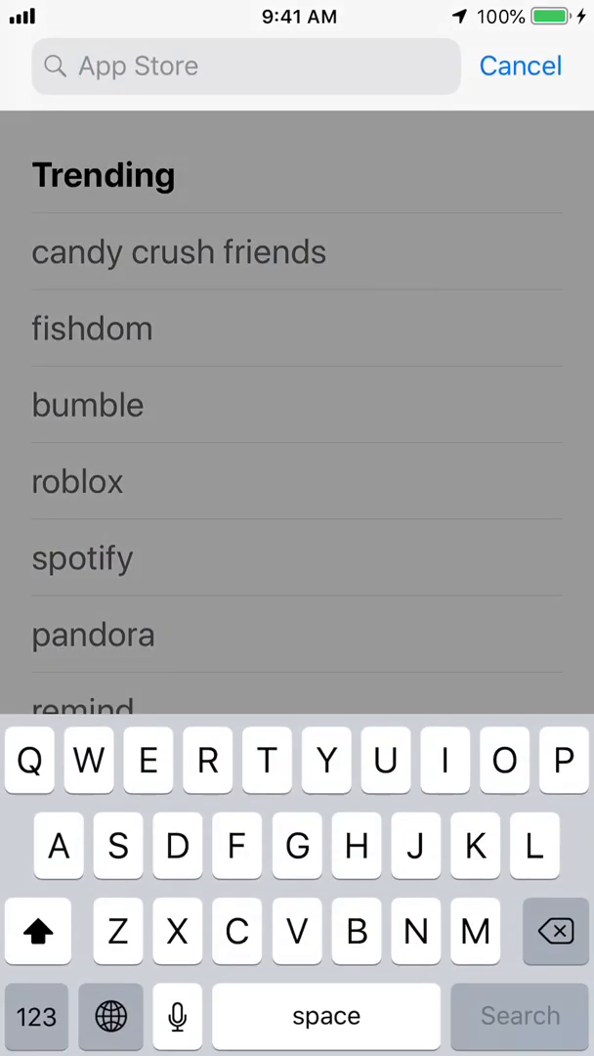
text(Lorex)
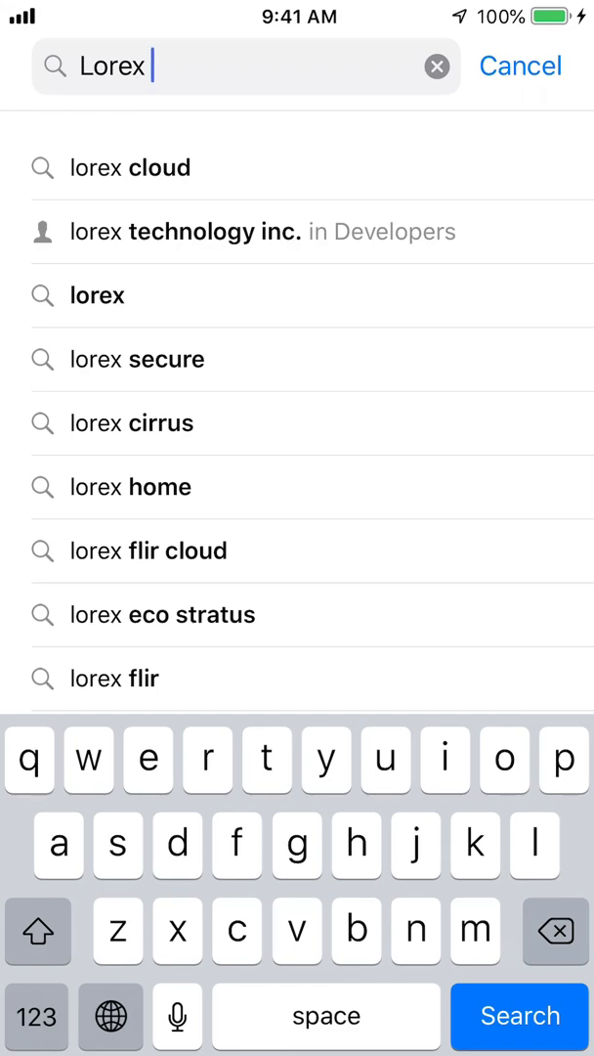
text(cloud)
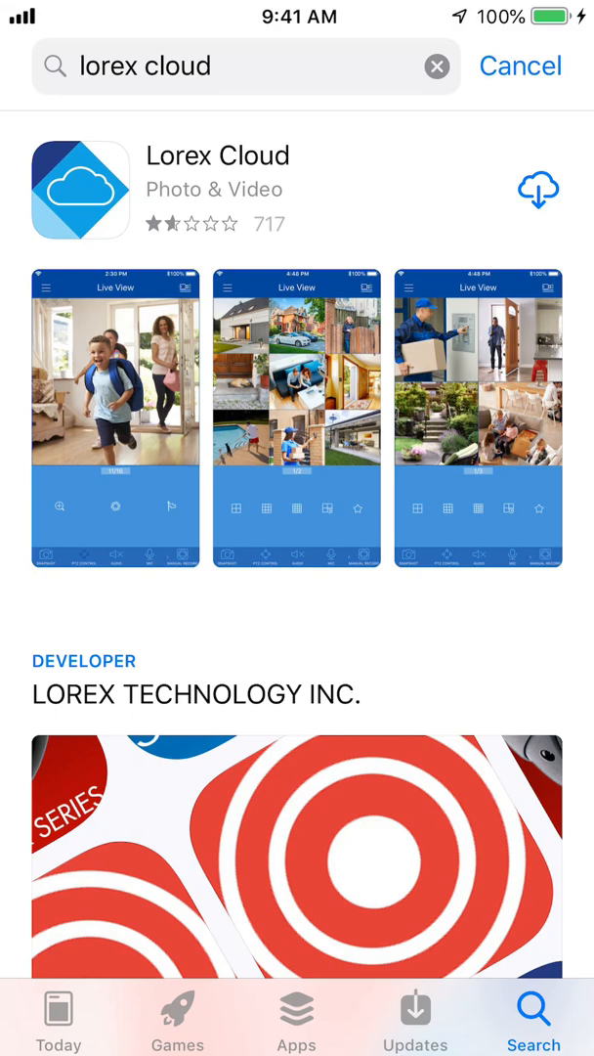
Step: Download Lorex Cloud, confirming the Apple ID sign-in, so its icon lands on the home screen
click(537, 189)
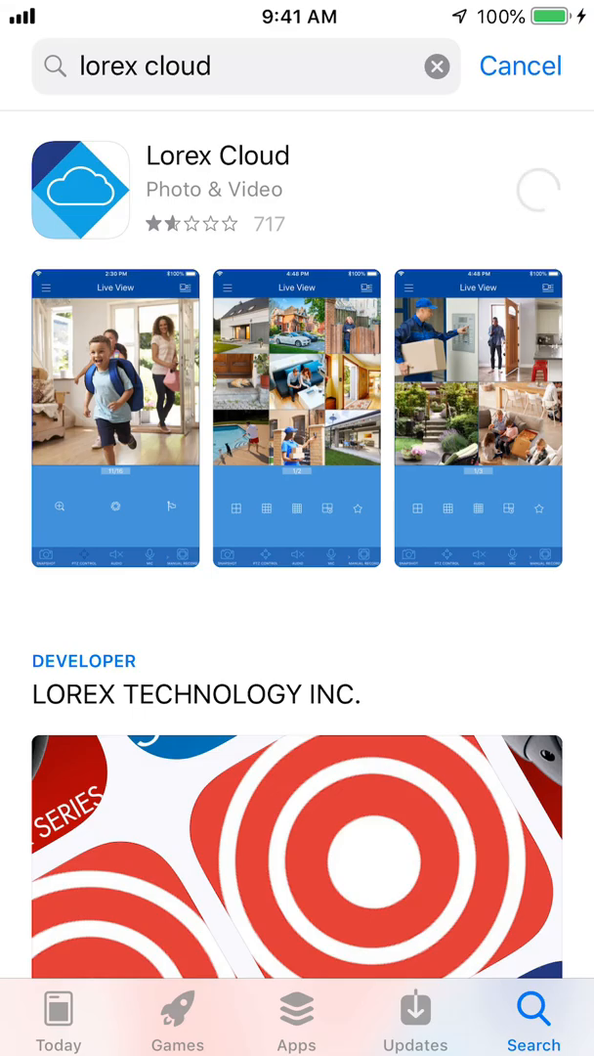
click(537, 188)
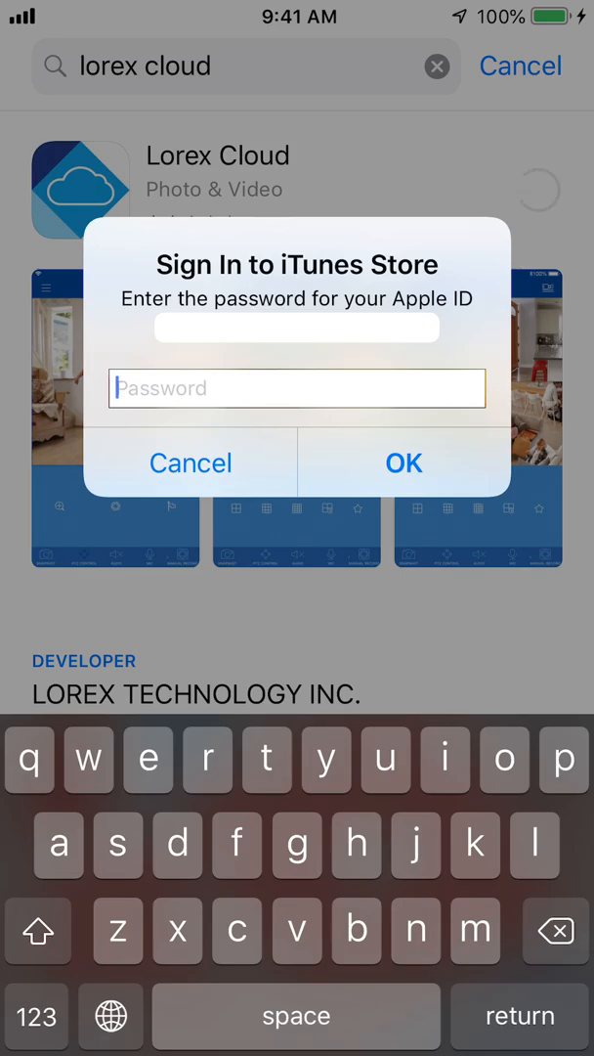
click(191, 462)
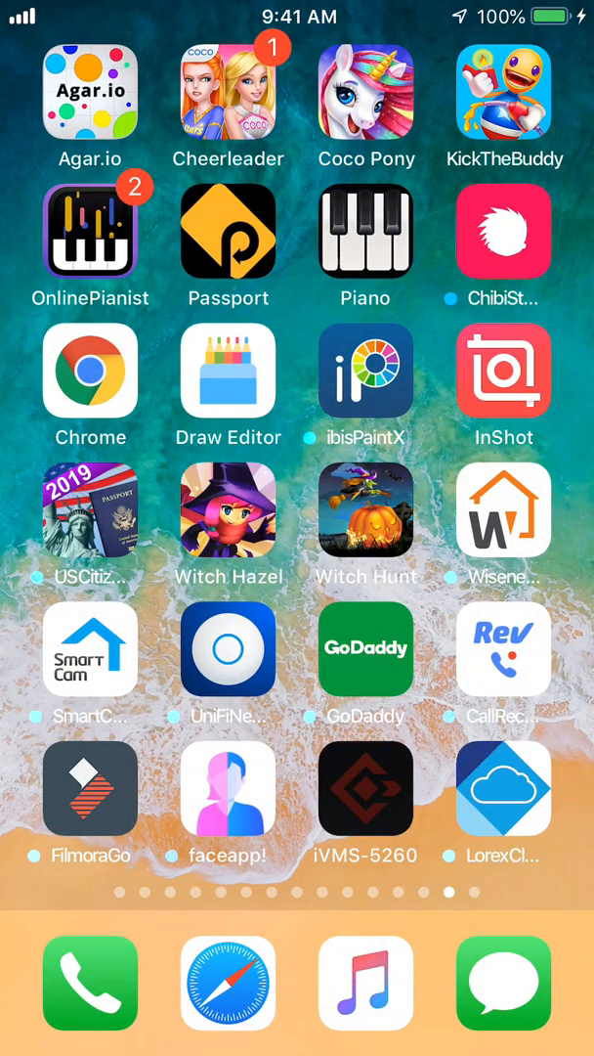
Step: Launch Lorex Cloud, allow photos and notifications, and submit consent to the privacy policy and EULA
click(504, 788)
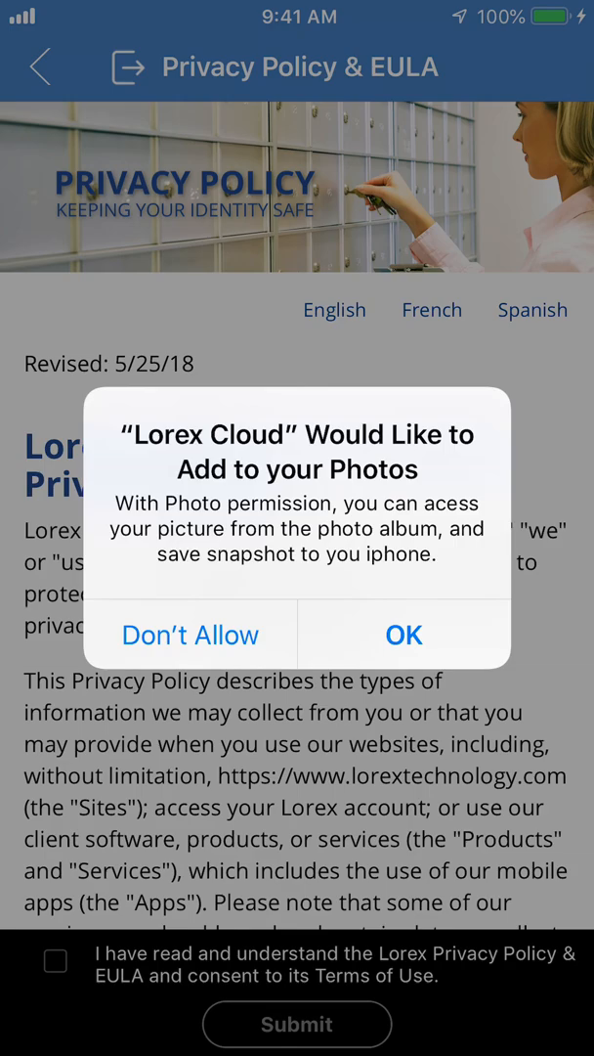
click(403, 634)
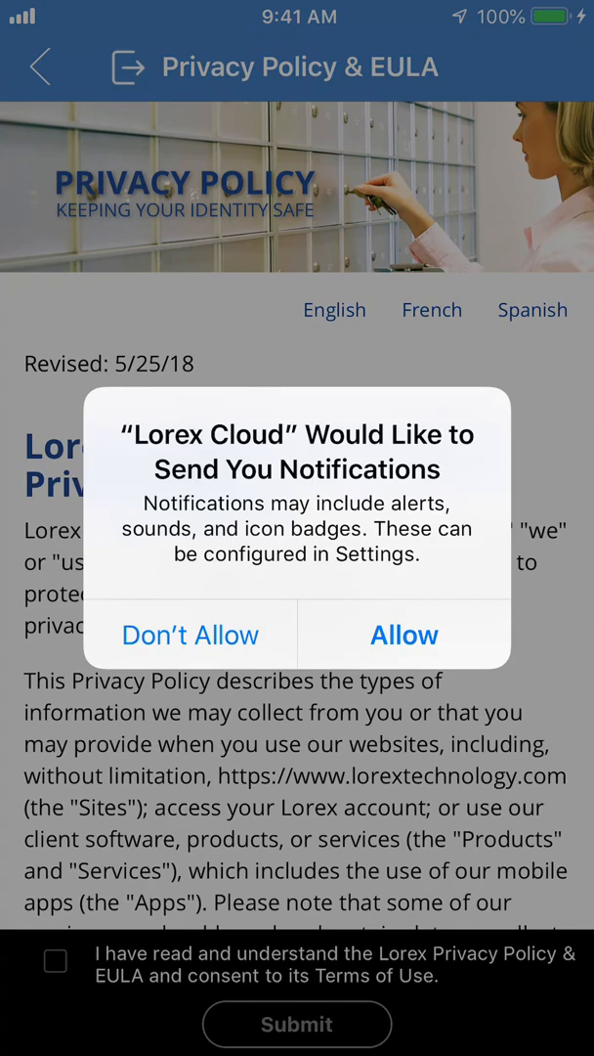
click(404, 633)
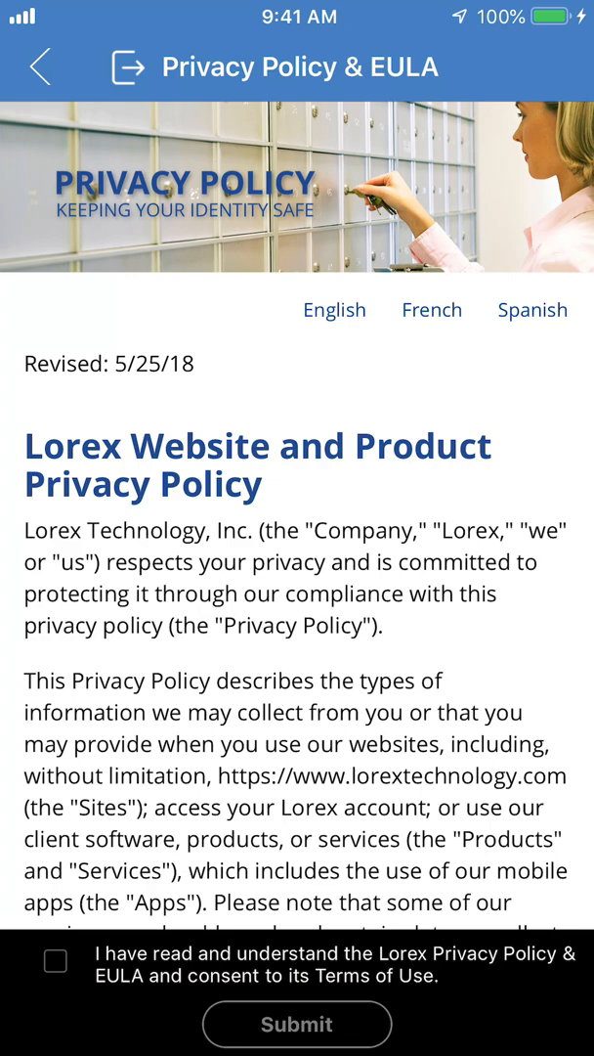
click(55, 960)
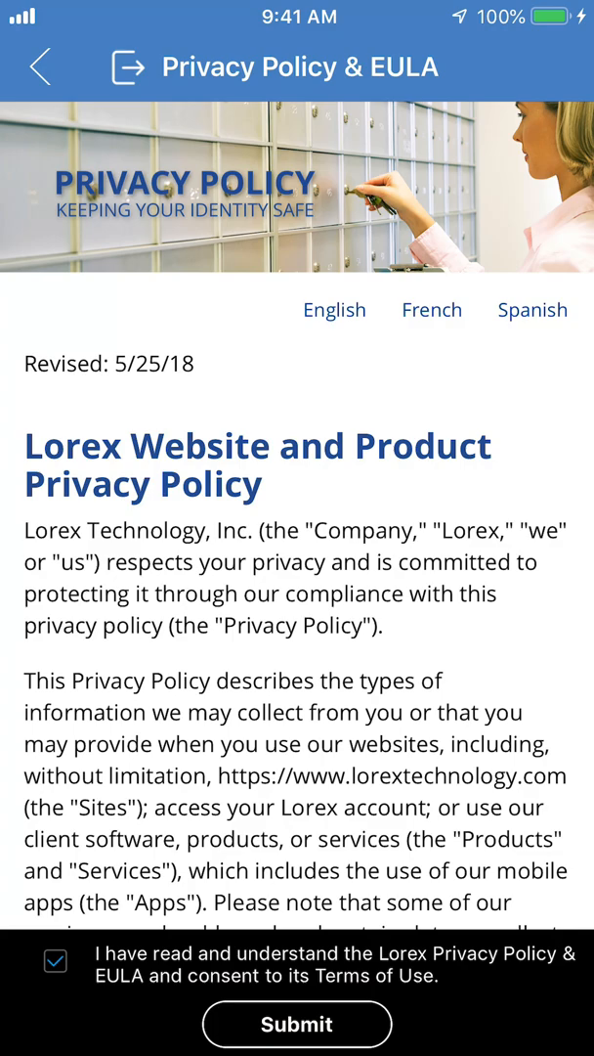
click(297, 1025)
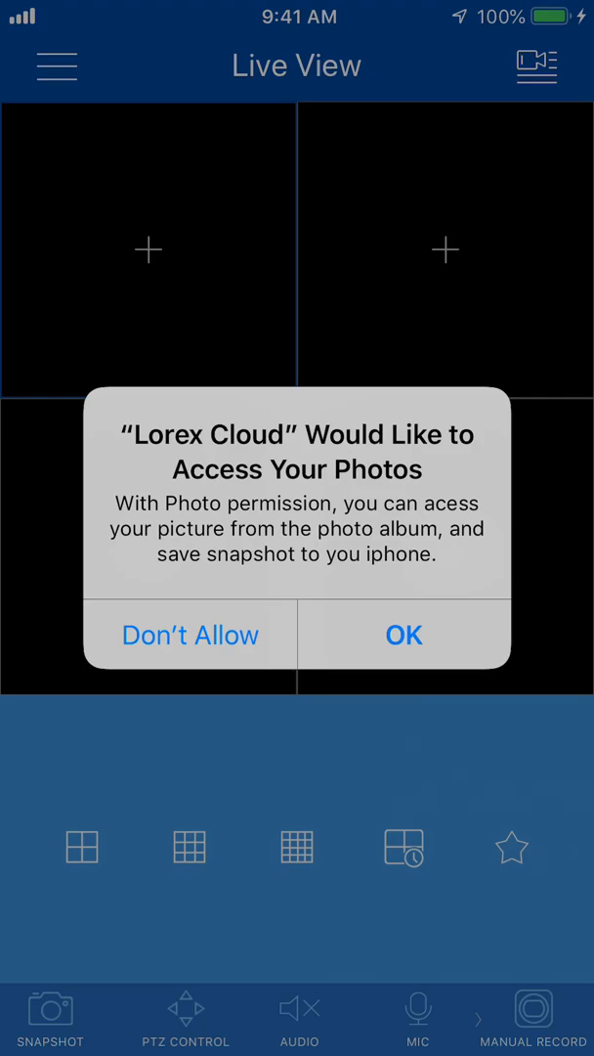
Step: Grant photo access, then reach Device Manager's Add Device choices from the navigation menu
click(403, 635)
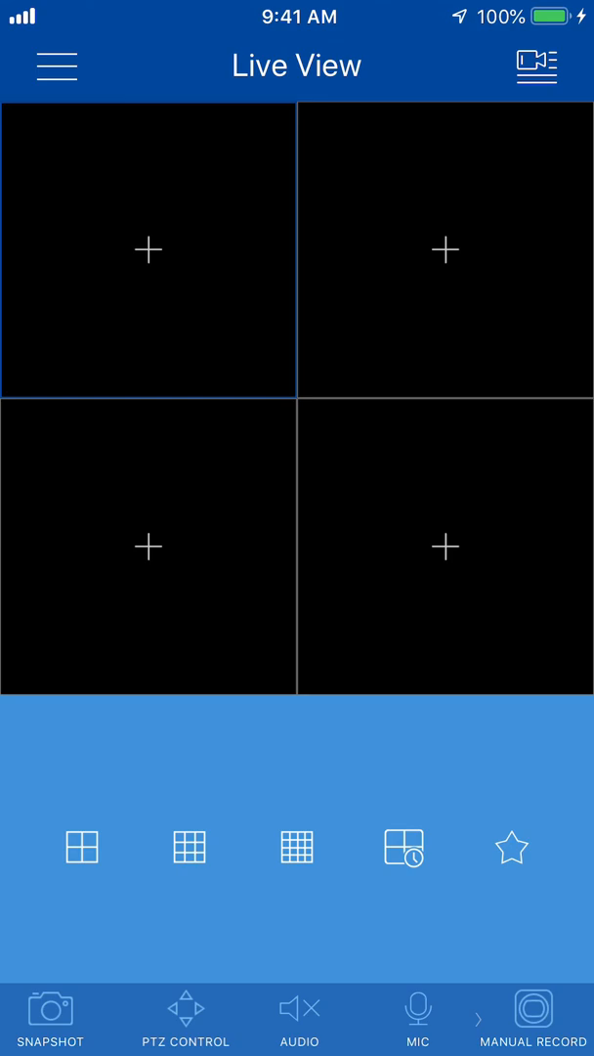
click(56, 66)
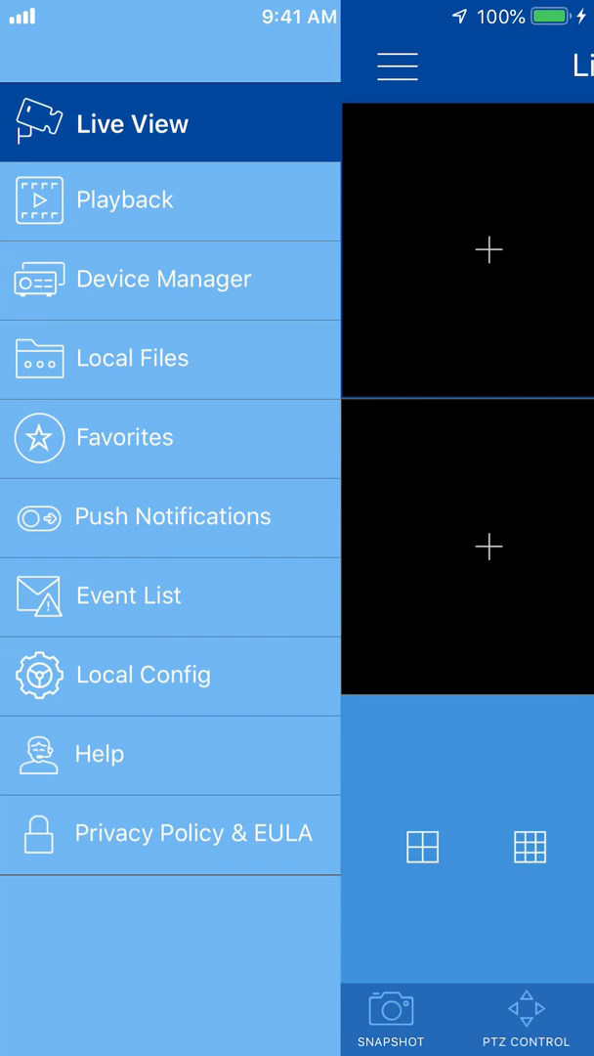
click(163, 279)
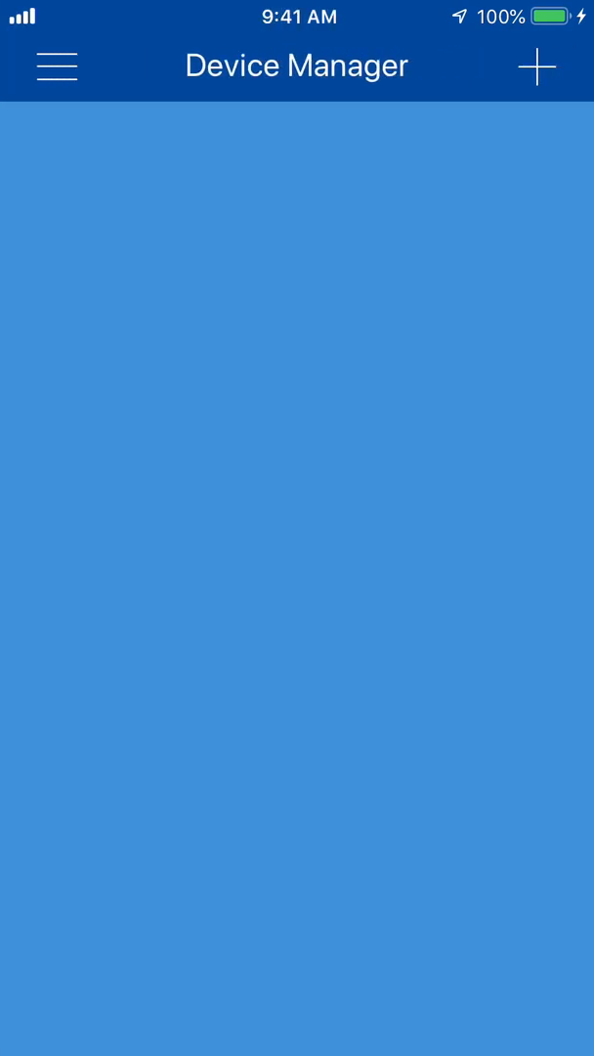
click(537, 66)
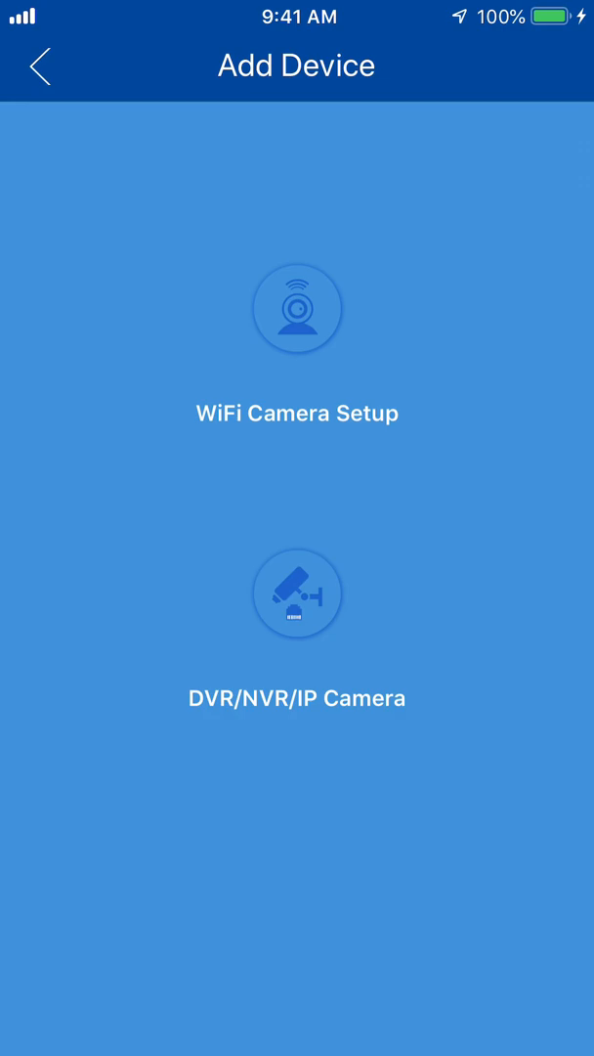
click(297, 594)
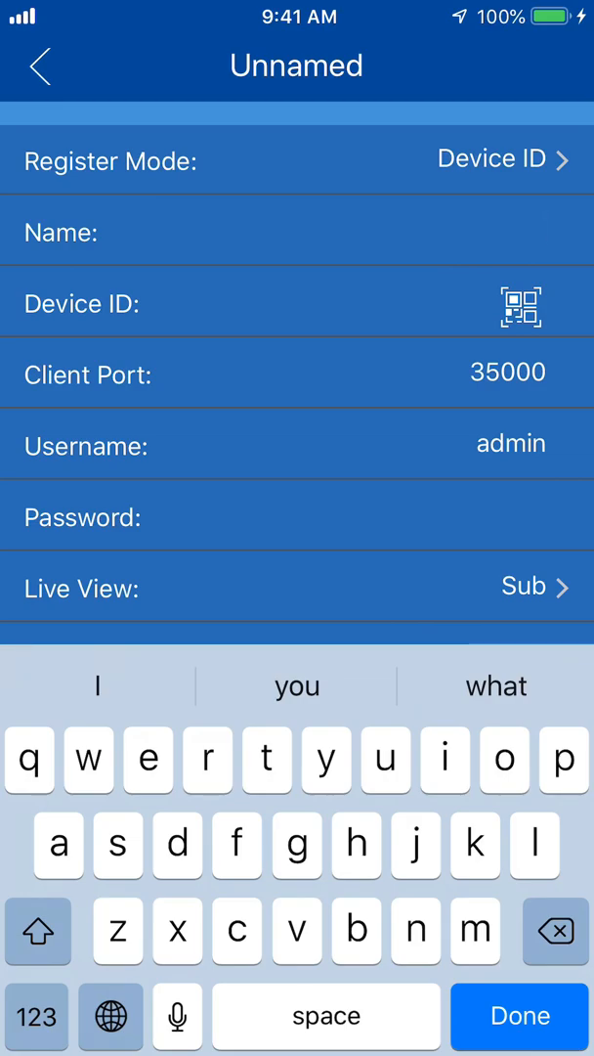
click(38, 930)
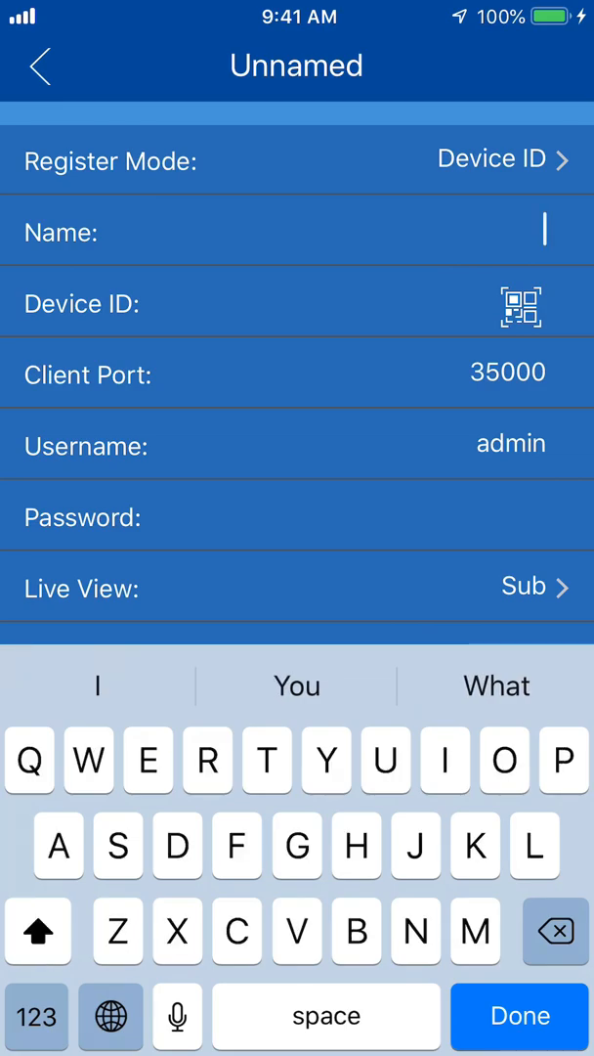
text(S)
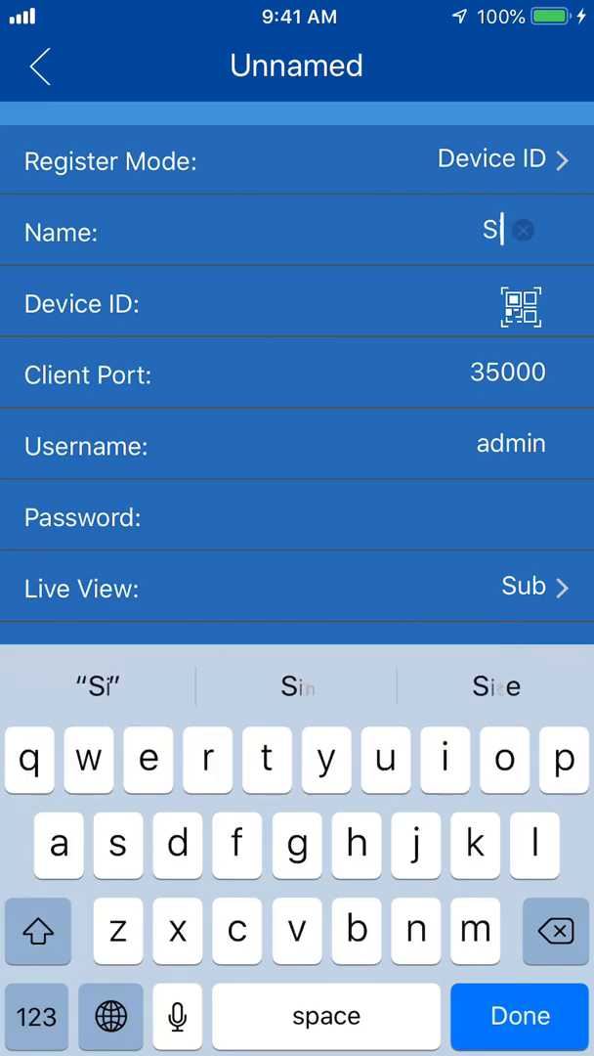
text(ite name)
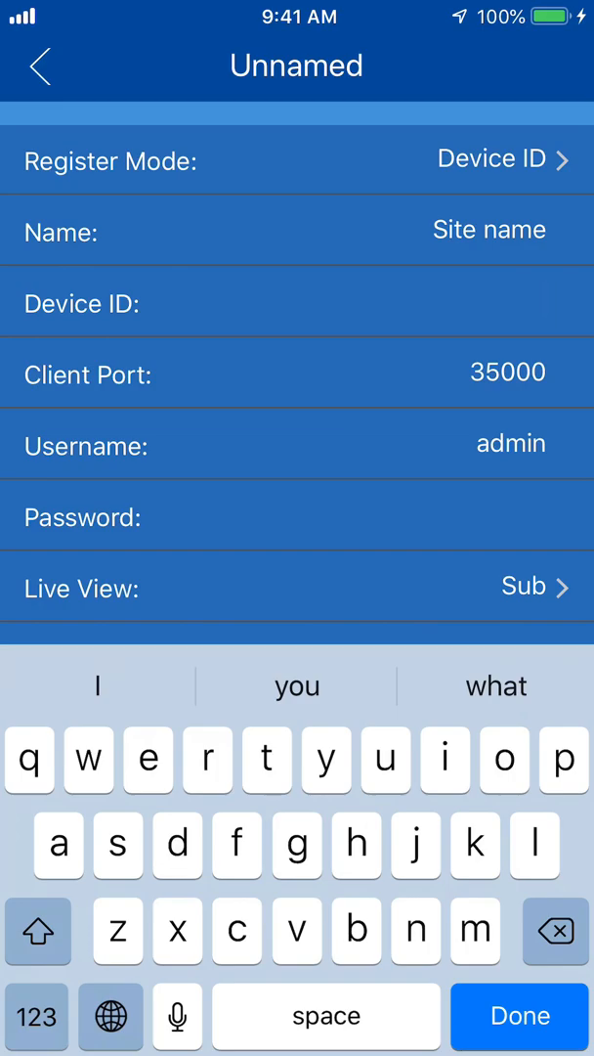
text(LNV21A0F1ED9)
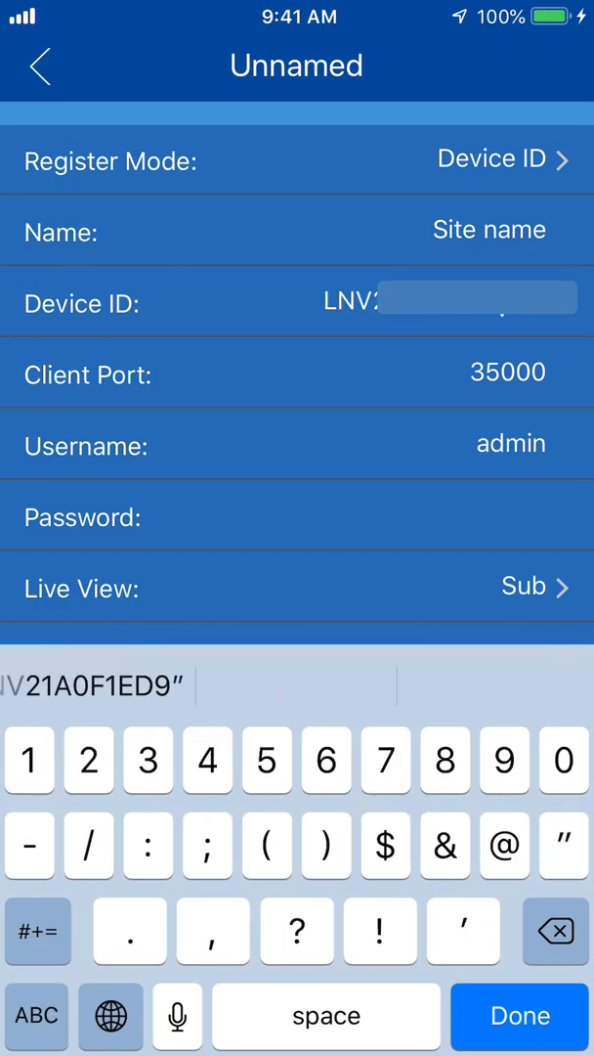
click(294, 516)
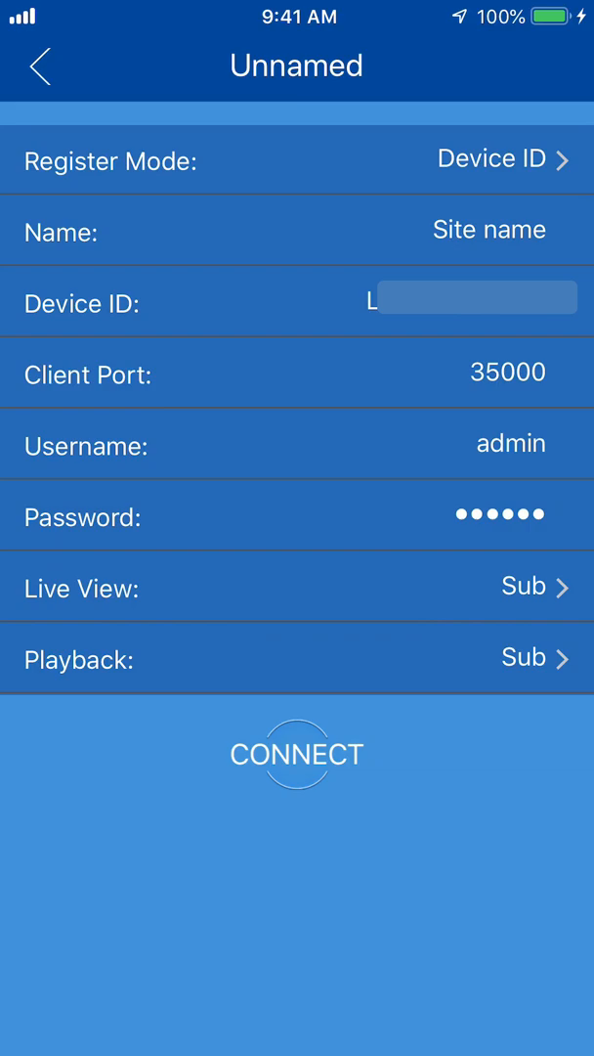
Step: Connect to the NVR so Live View streams its eight camera feeds in a 16-tile grid
click(296, 754)
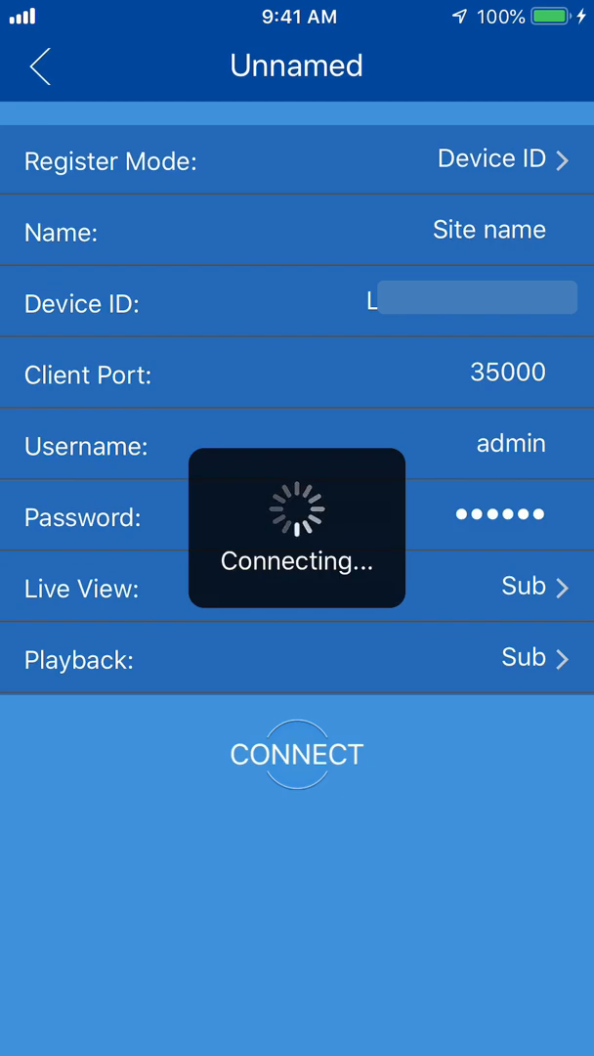
click(296, 754)
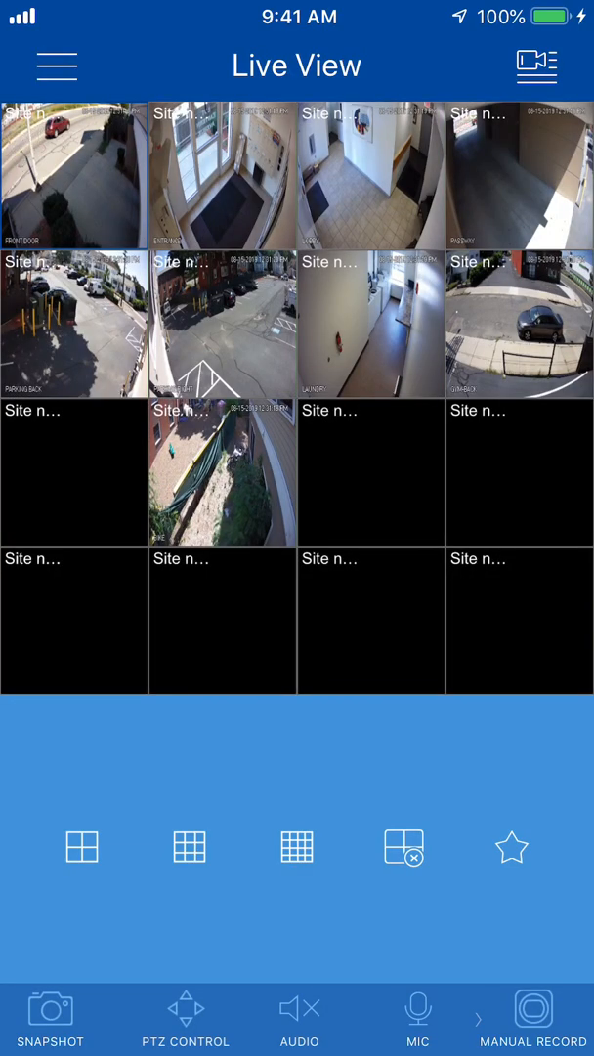